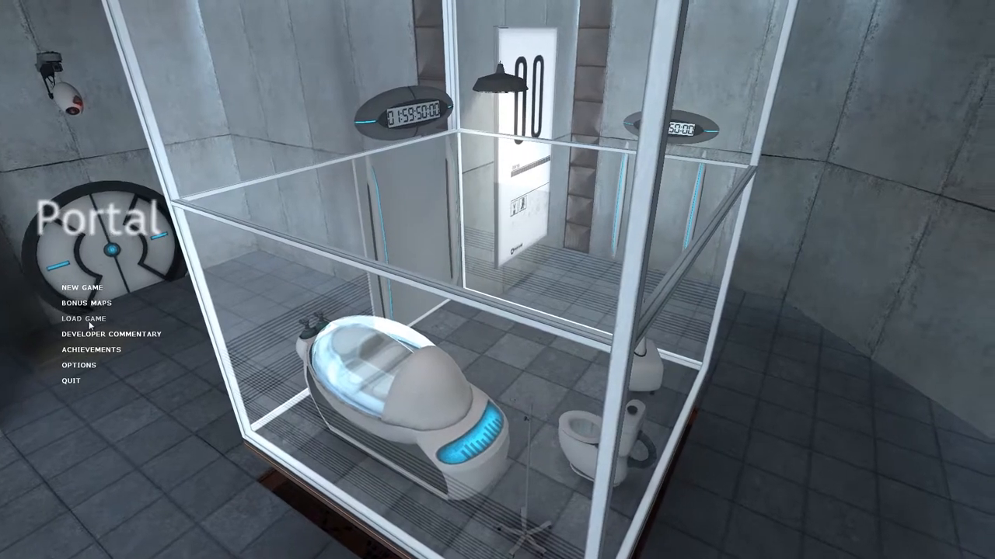
Load the most recent autosave from the Load Game list
left_click(84, 318)
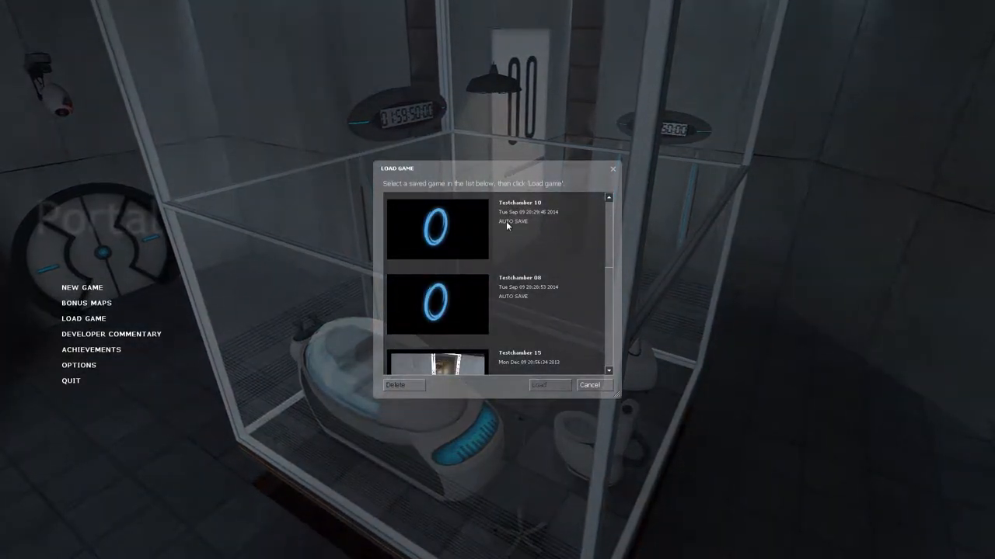
left_click(437, 227)
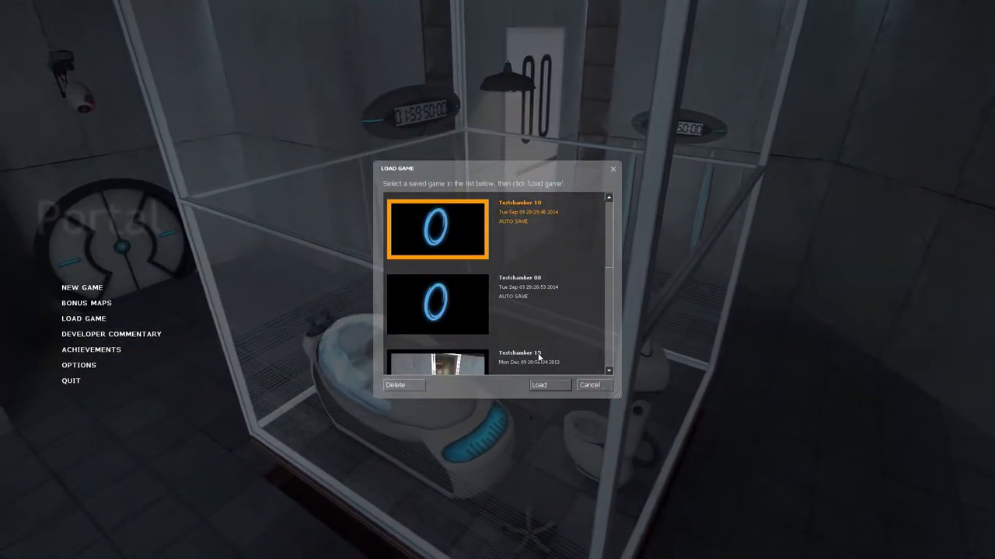
left_click(549, 385)
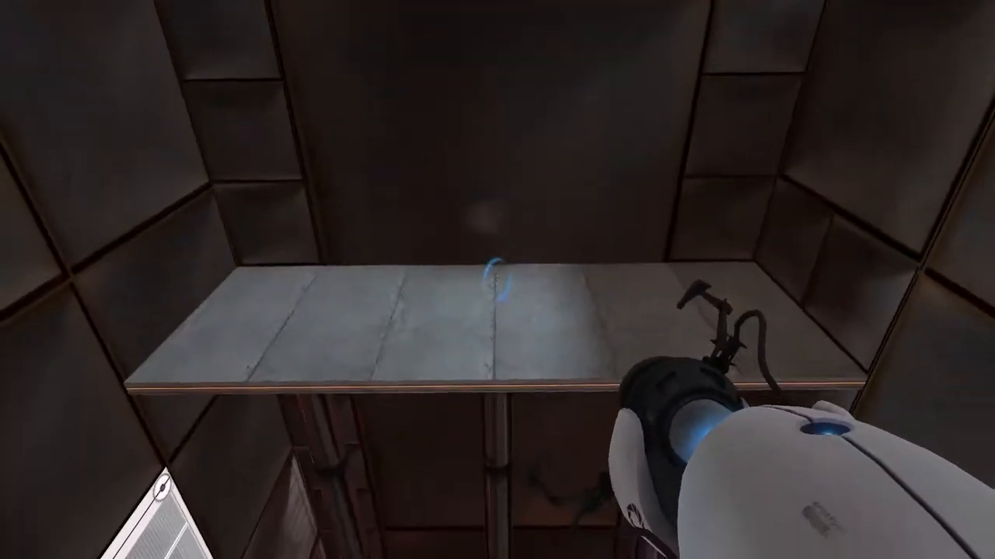
mouse_move(497, 280)
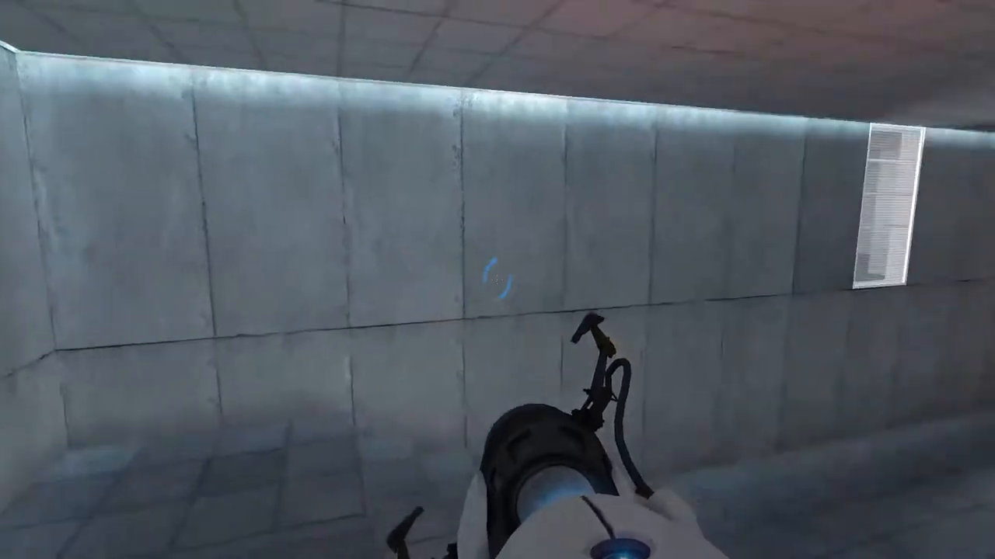
Fire a blue portal to continue through the chamber toward the upgrade pedestal
left_click(497, 280)
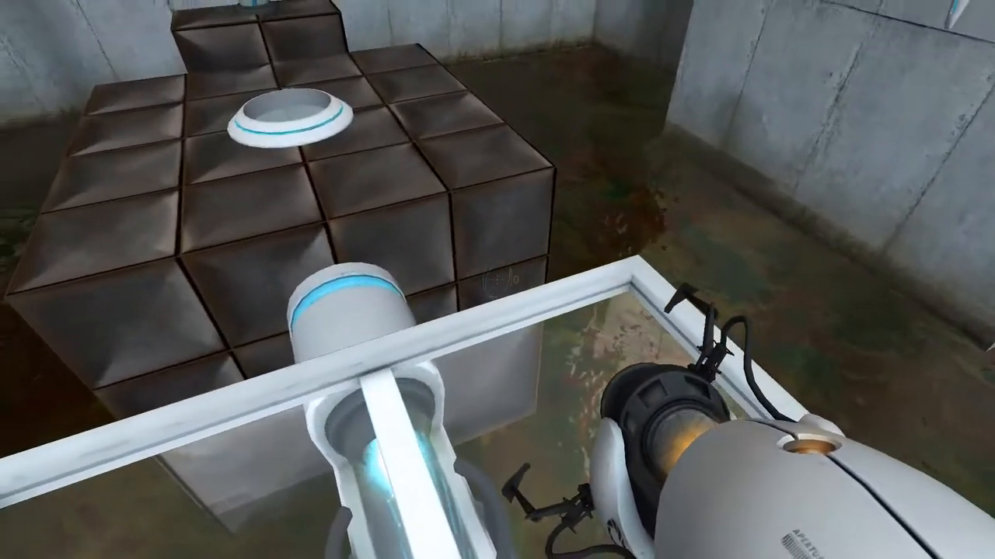
mouse_move(497, 280)
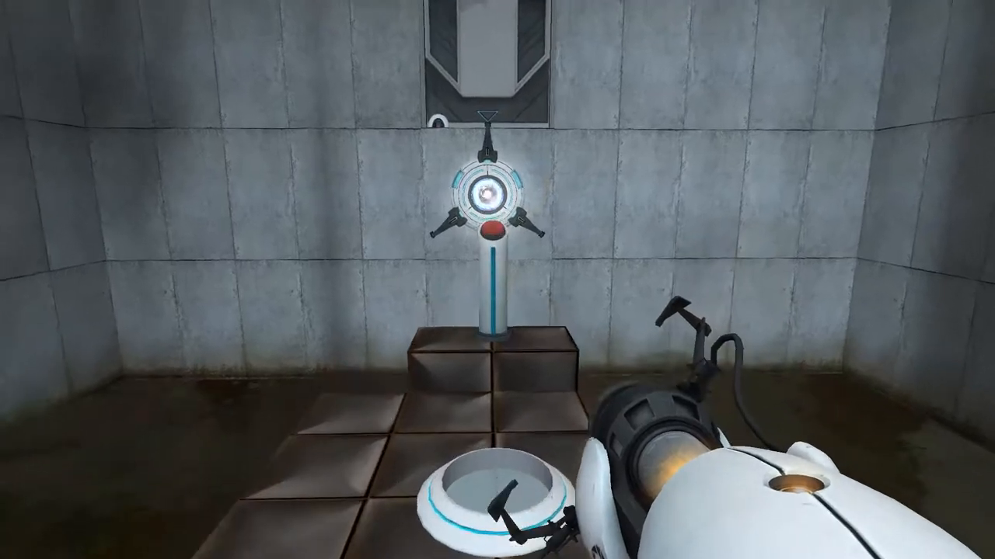
mouse_move(497, 280)
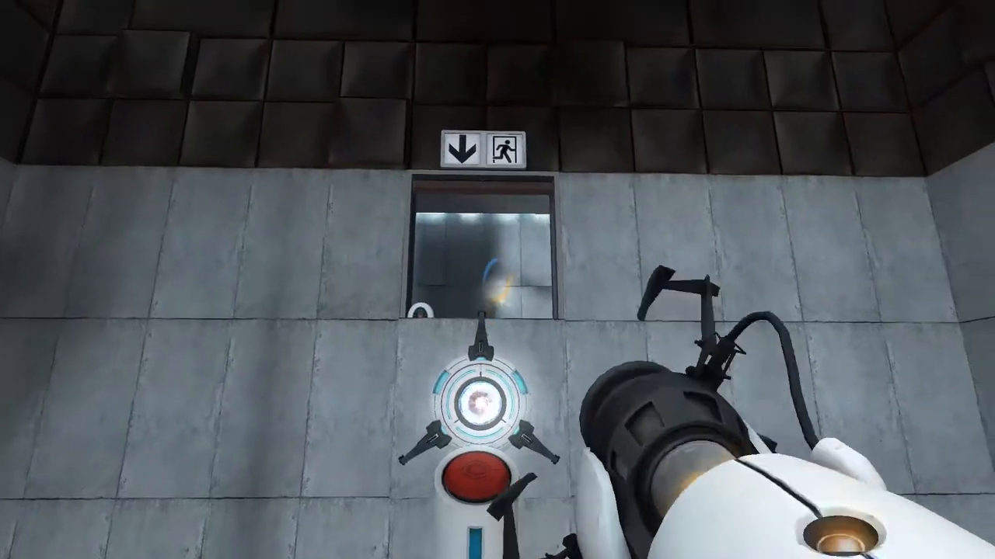